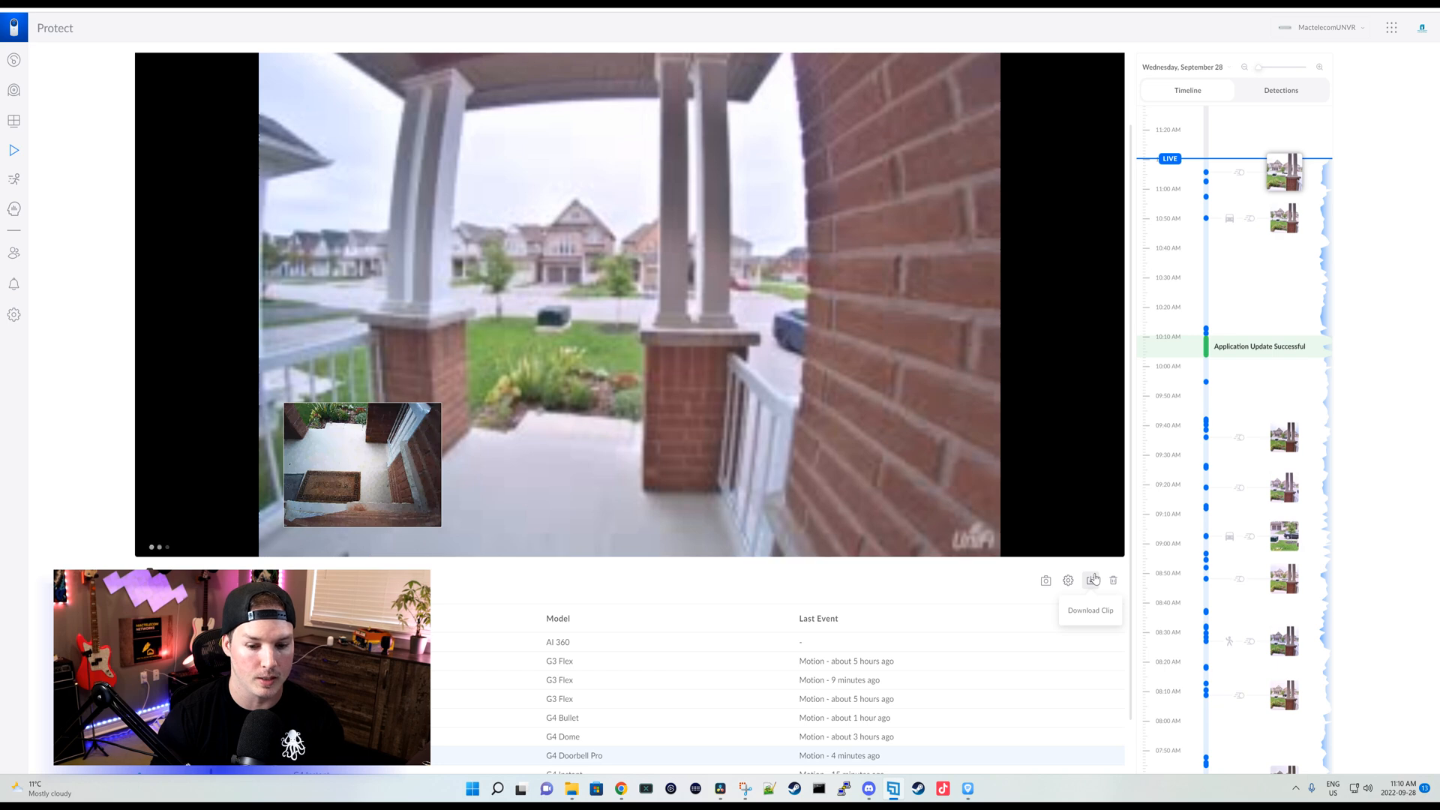
Start a doorbell clip export as a timelapse and list the 60x–600x speed choices.
left_click(1092, 579)
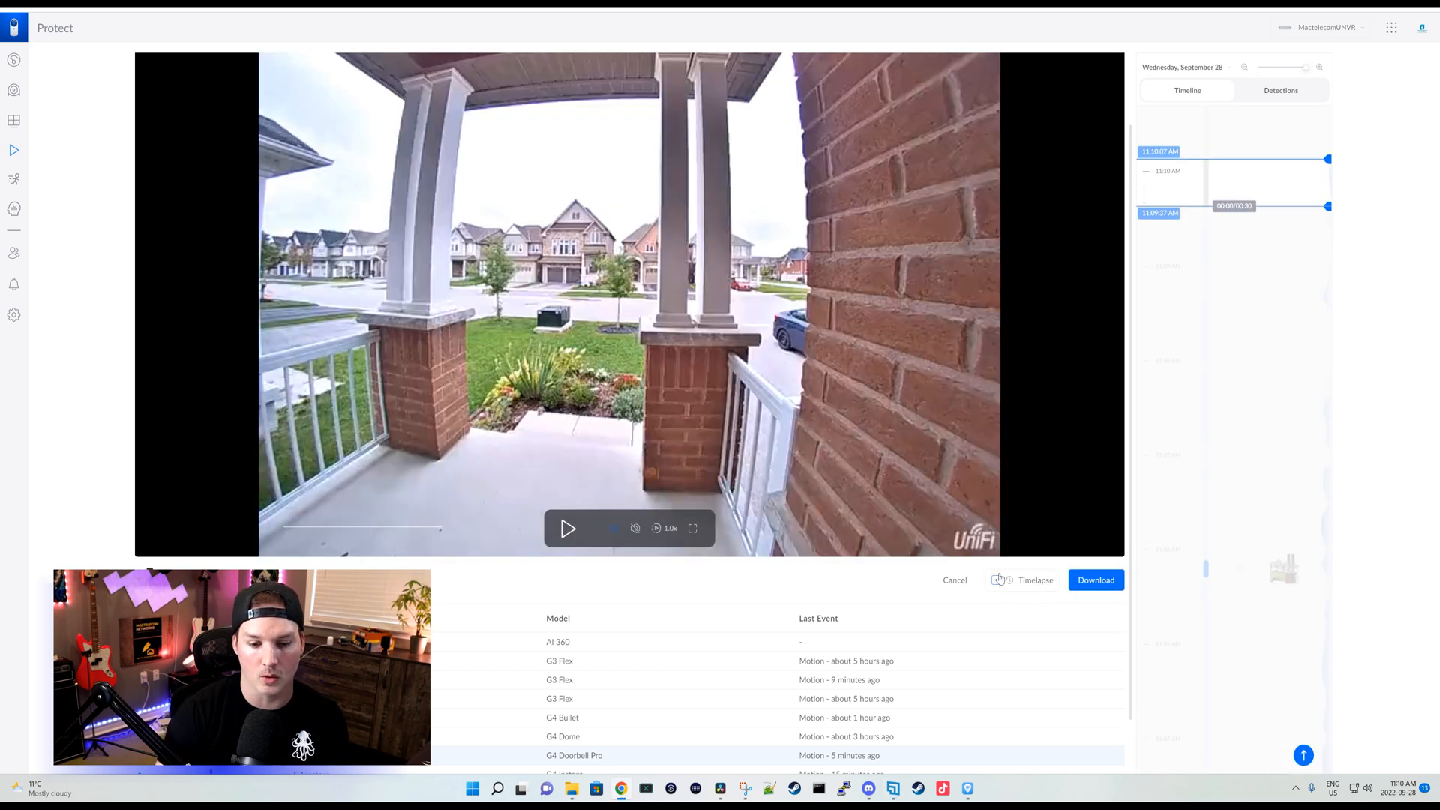
left_click(996, 580)
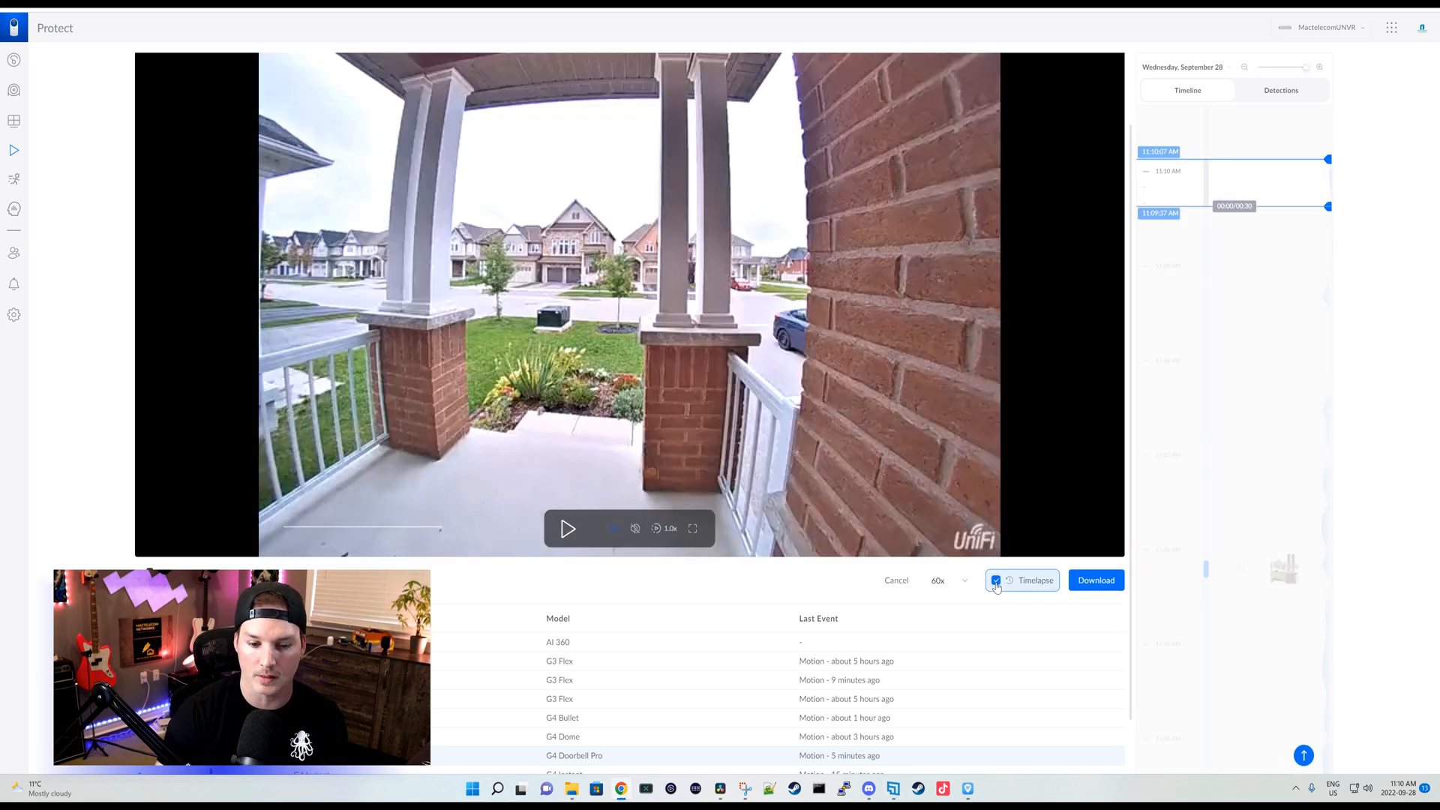
left_click(941, 579)
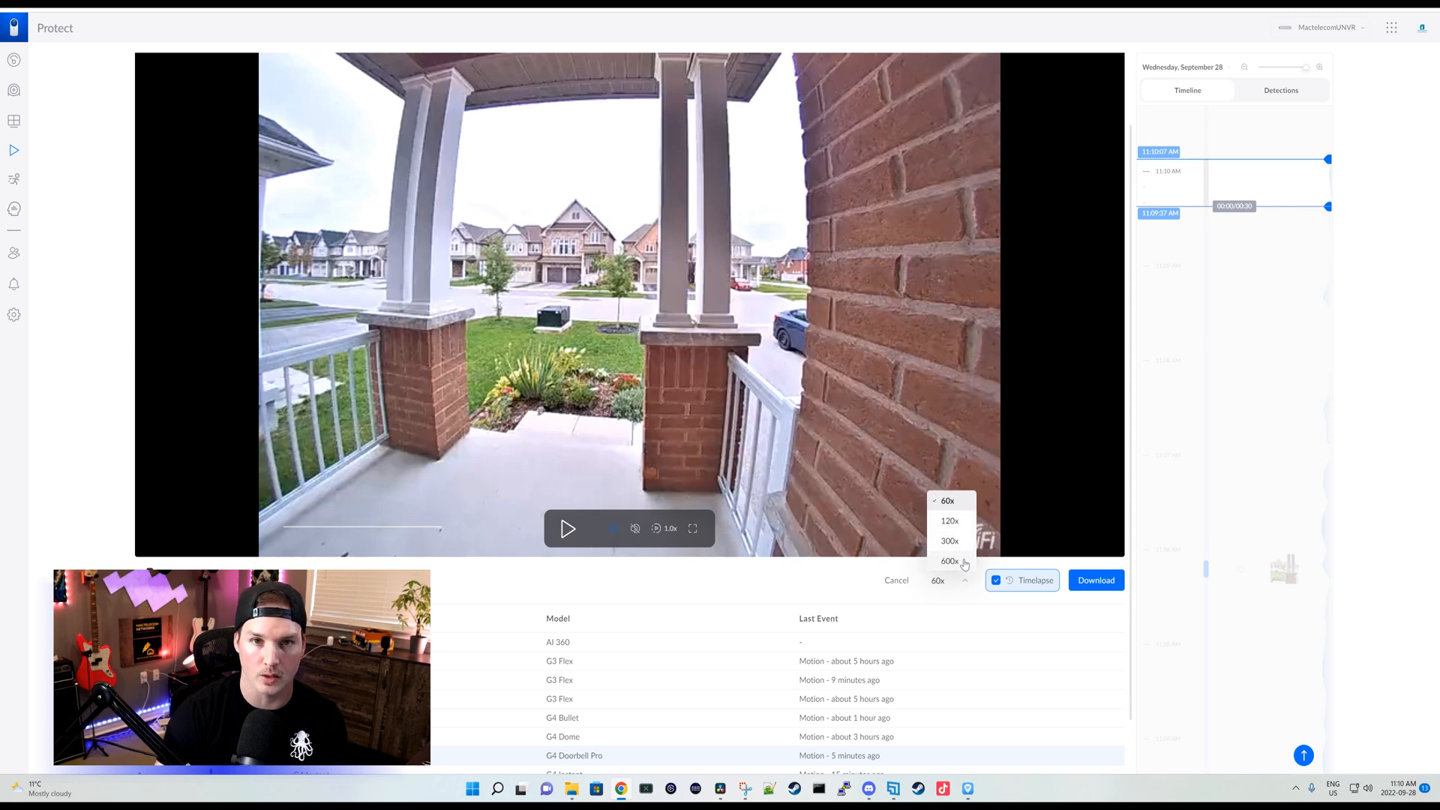
mouse_move(1317, 354)
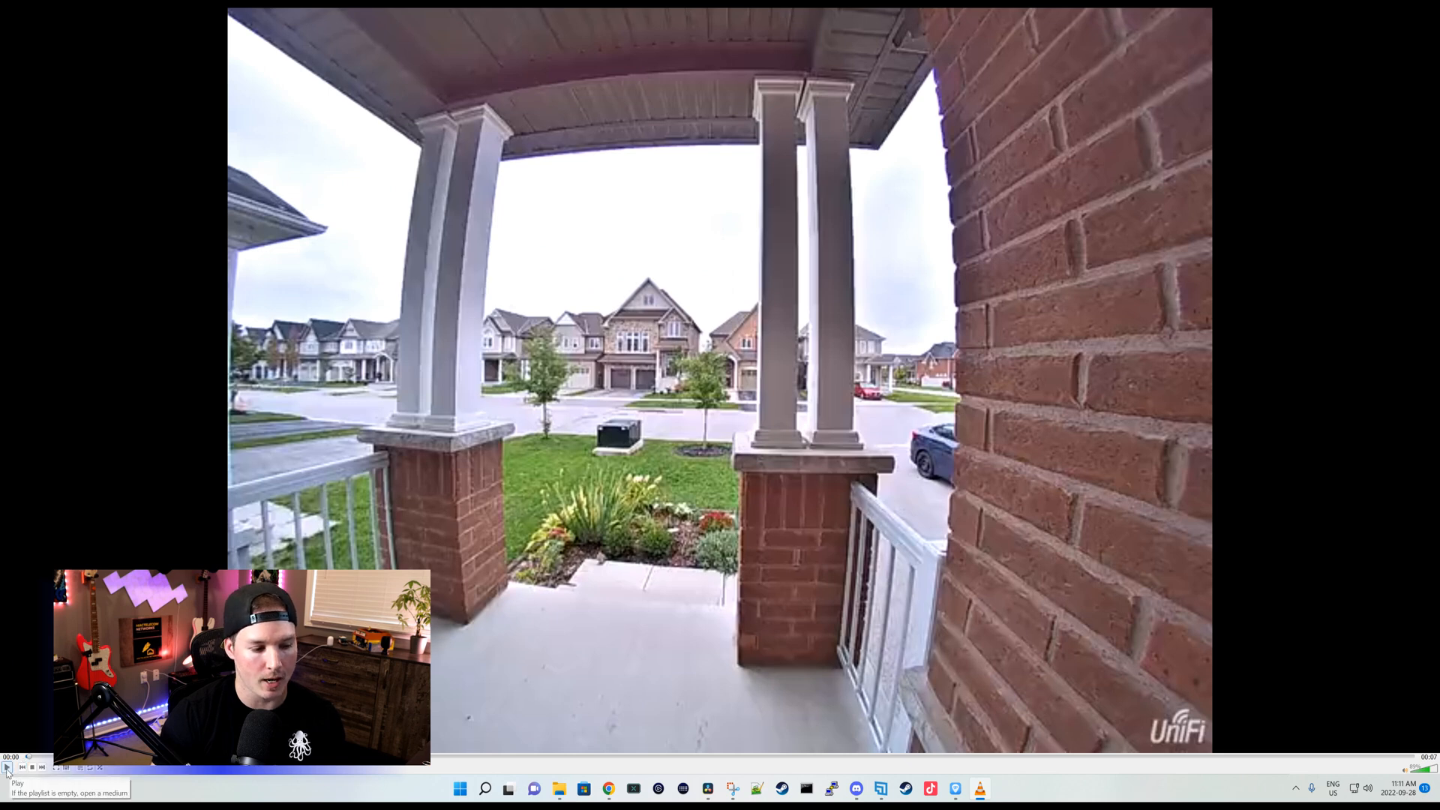
Play the exported front porch timelapse clip in VLC.
left_click(6, 788)
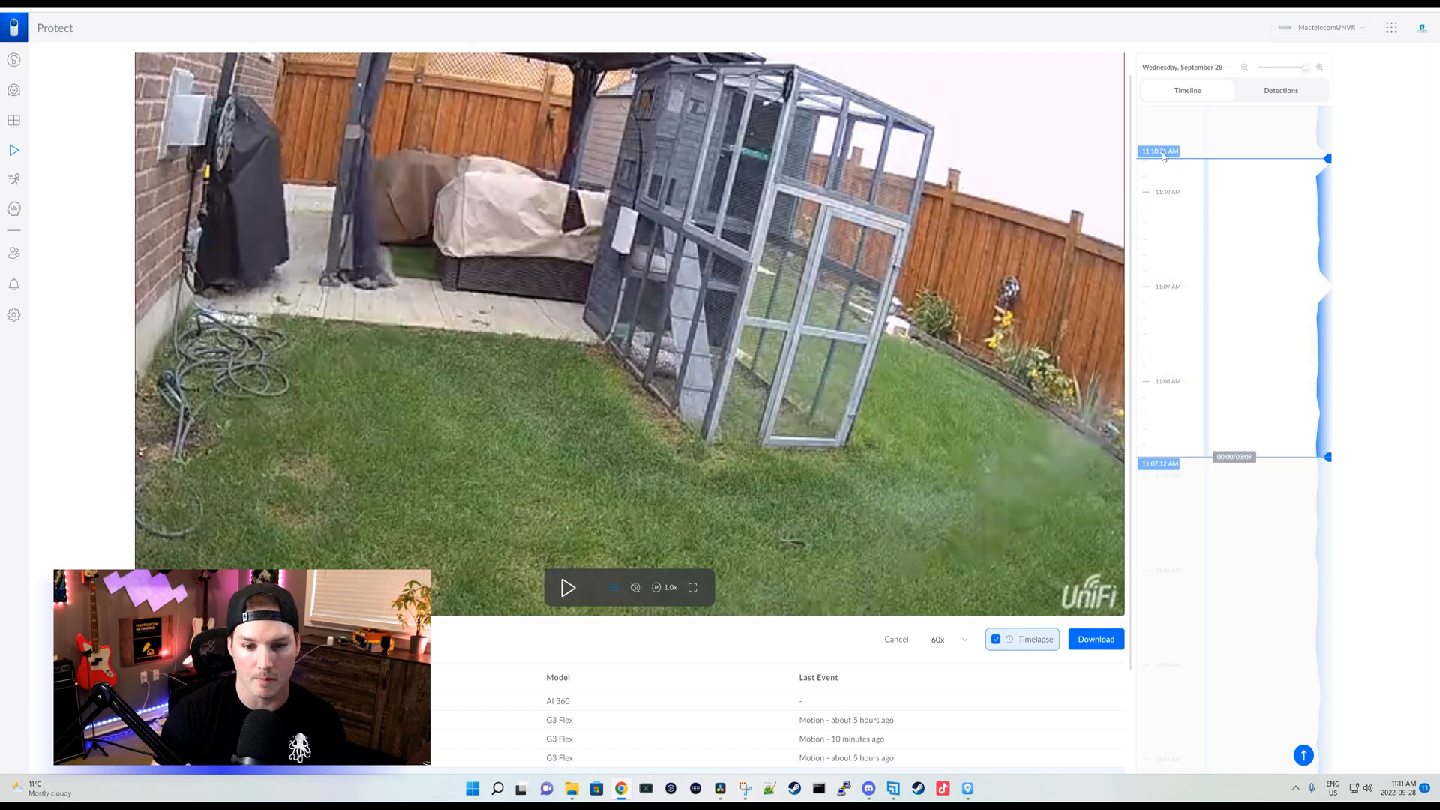
Adjust the backyard camera's export range on the timeline for a 60x timelapse.
left_click(1095, 639)
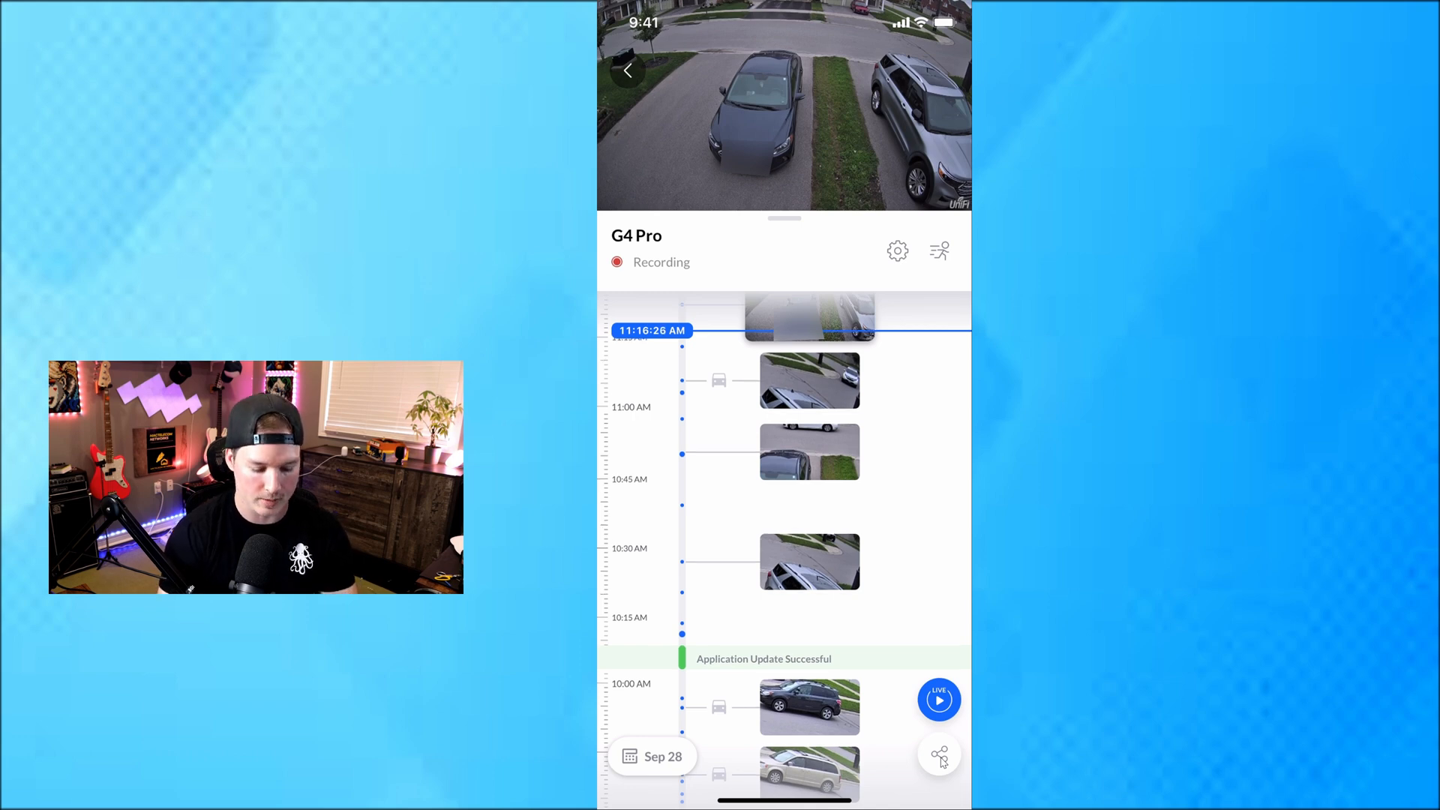
Select a G4 Pro clip on mobile, enable 120x timelapse and stretch the range across more footage.
left_click(938, 752)
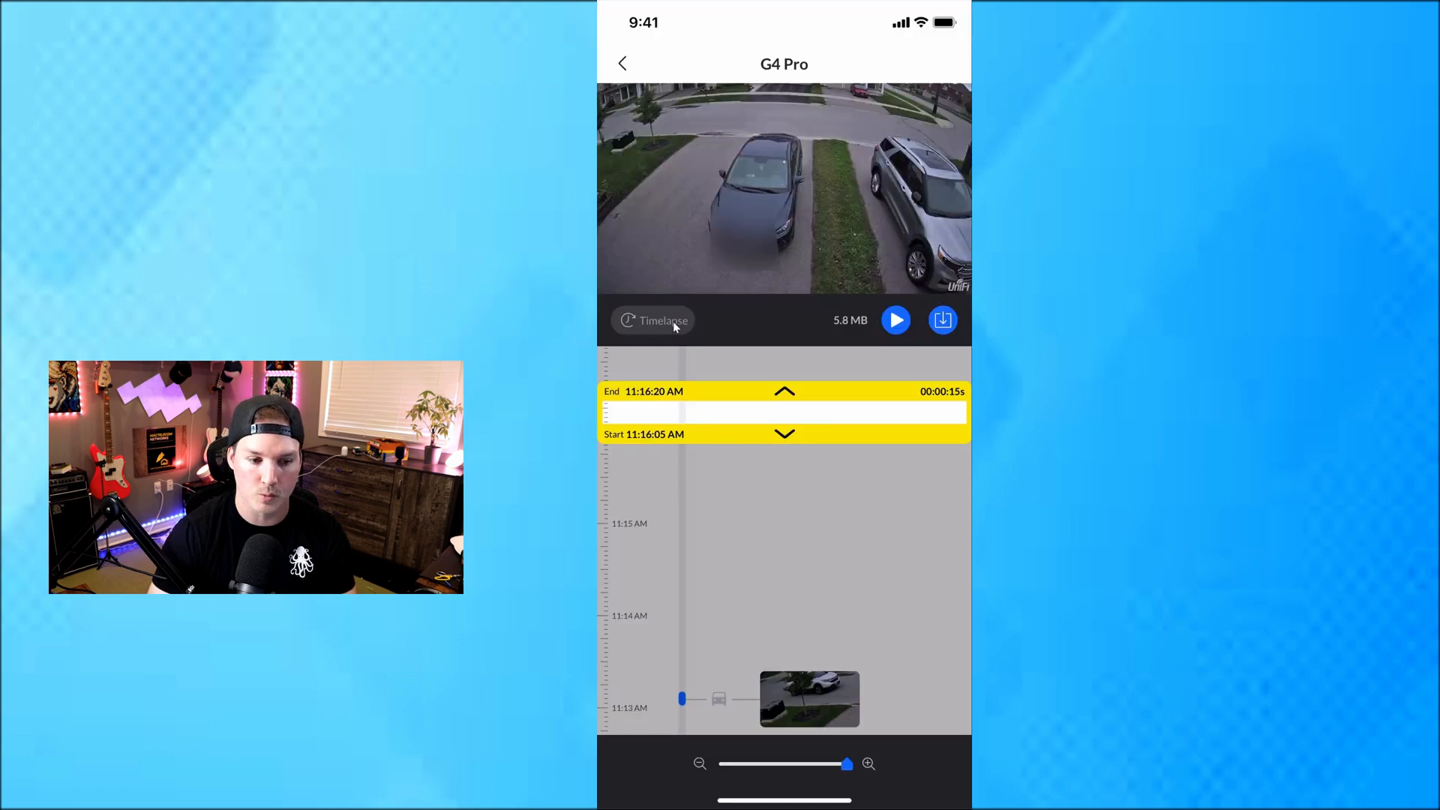
left_click(653, 320)
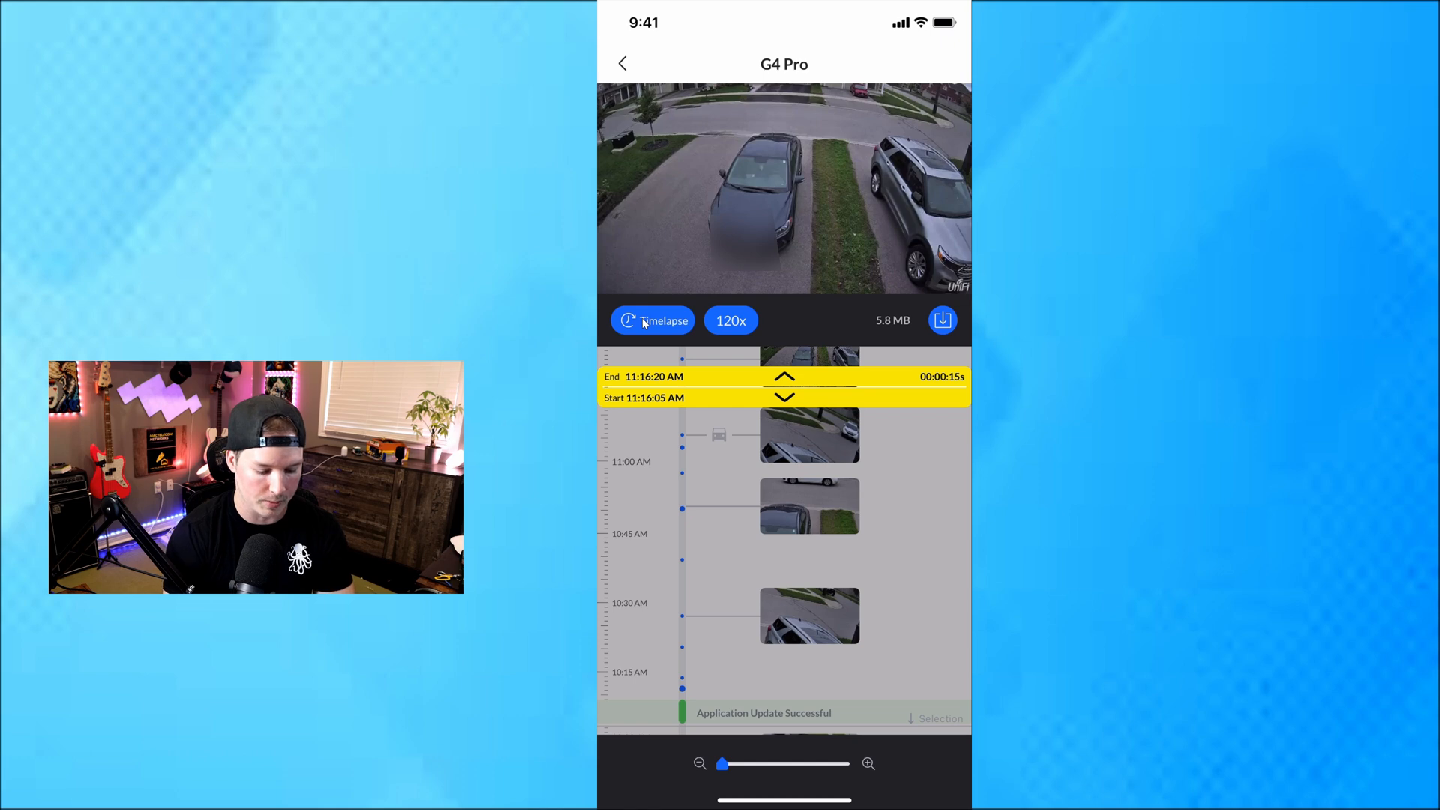
left_click_drag(784, 396, 784, 656)
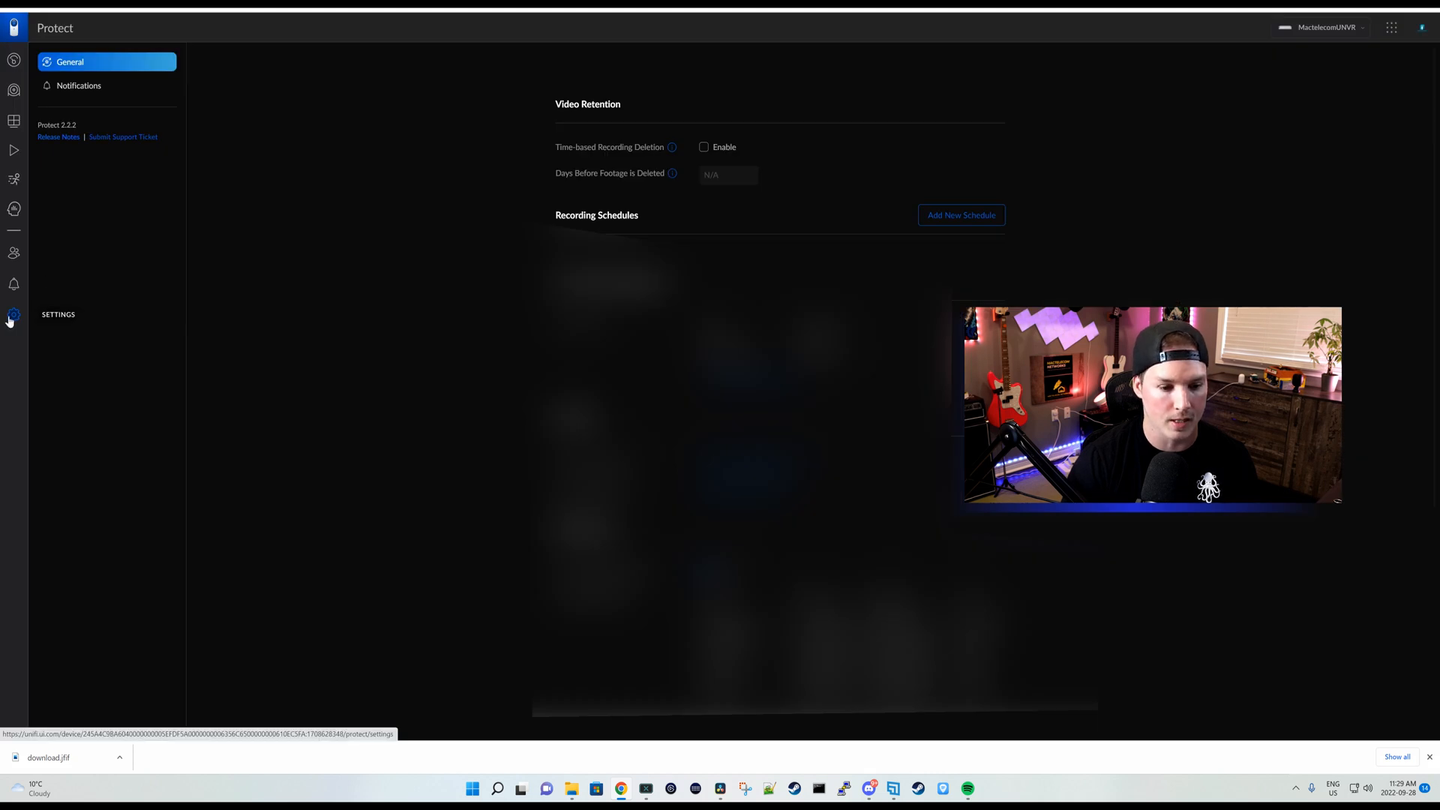
Scroll the general settings down to the Advanced section with the Insights option.
scroll("down", 3)
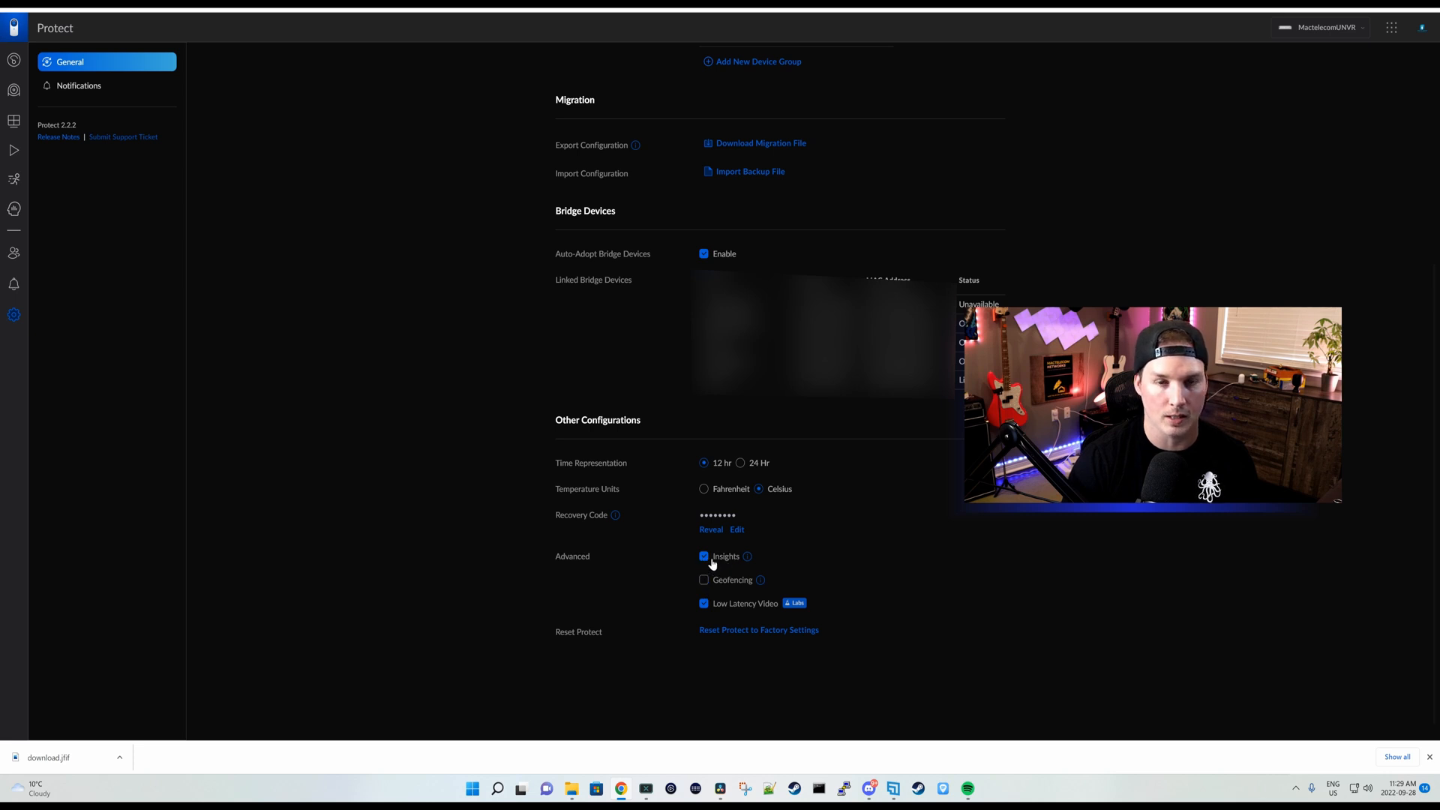
mouse_move(747, 557)
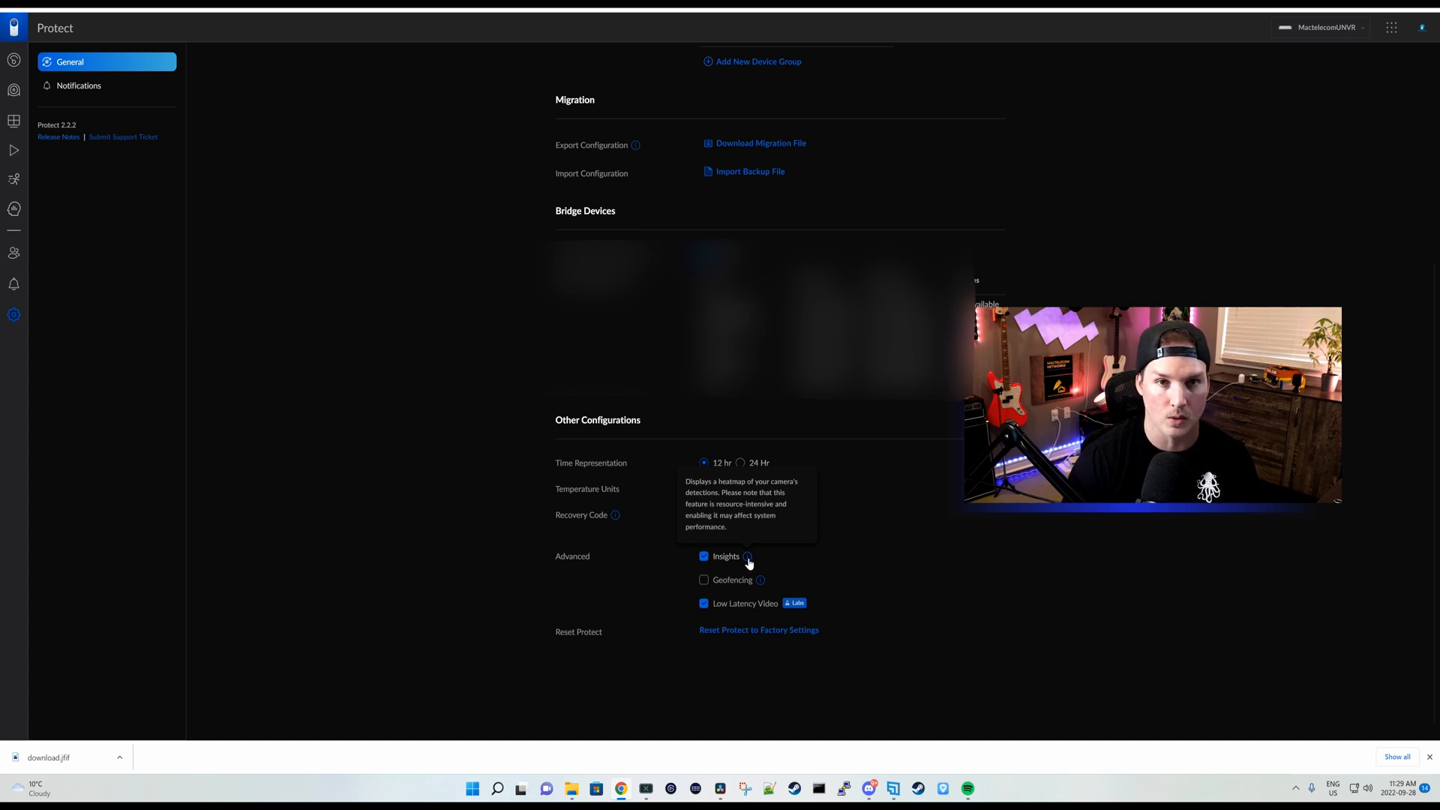
mouse_move(915, 579)
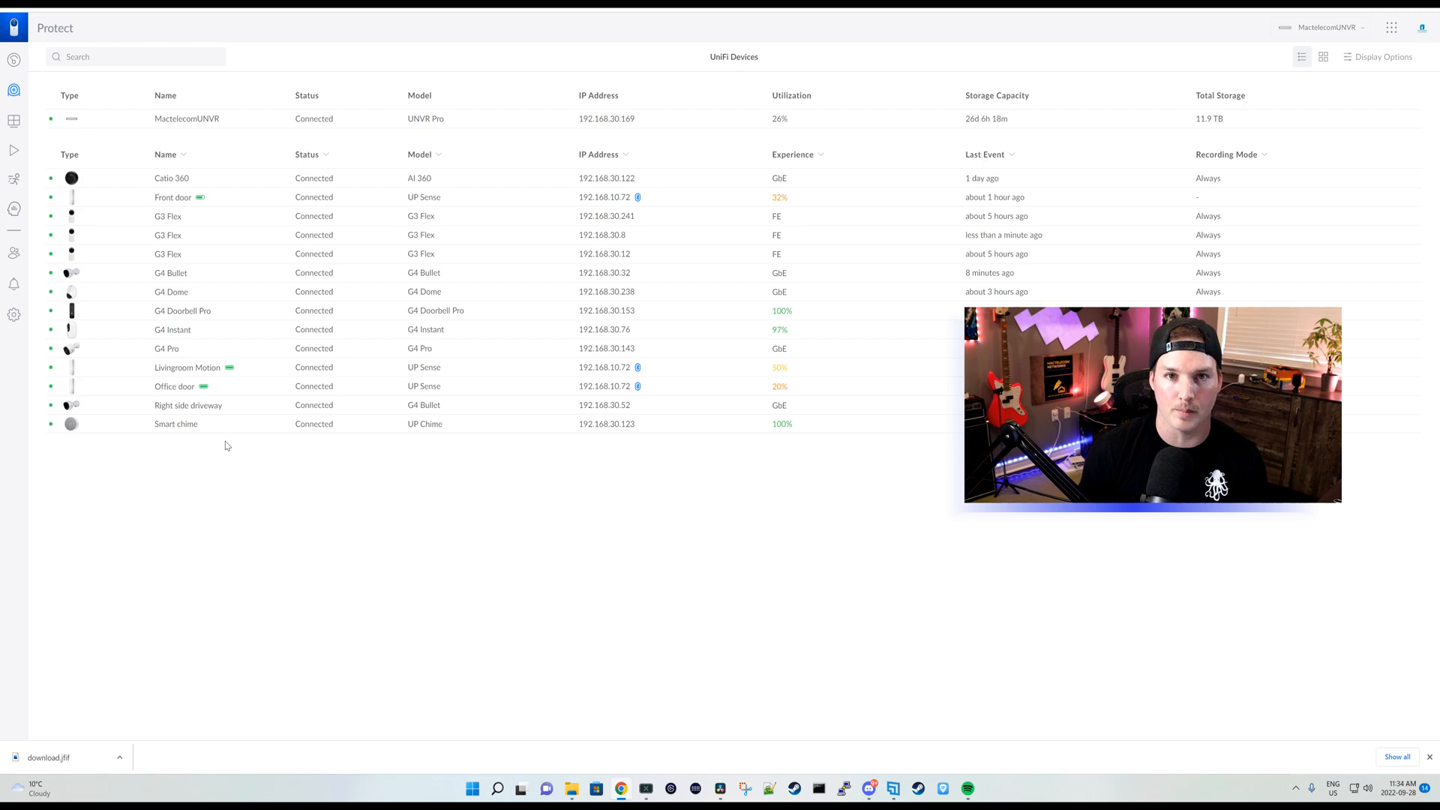
mouse_move(177, 329)
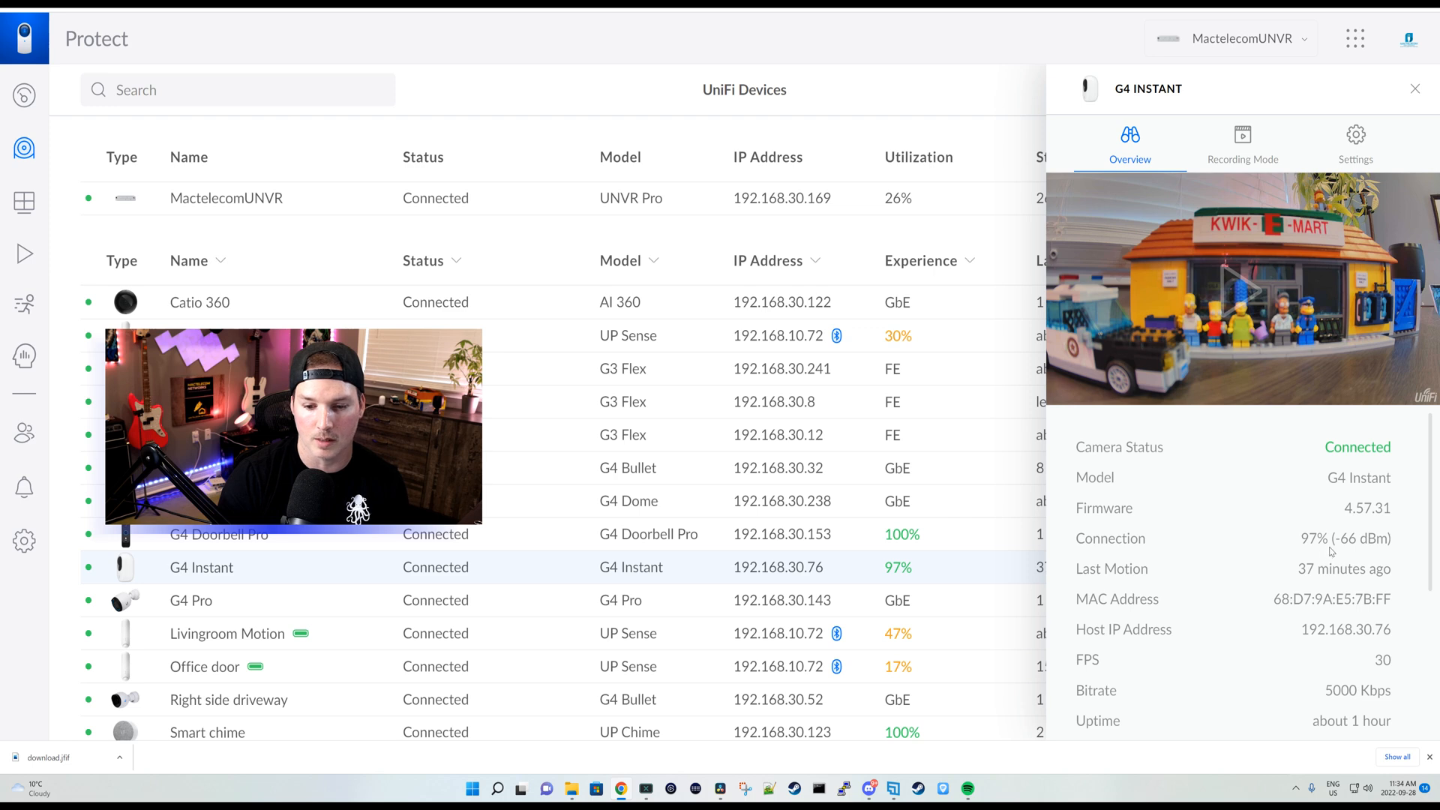
Highlight the G4 Instant's 97% connection strength and reveal its SSID, channel 36 and 292 Mbps TX rate.
double_click(1314, 539)
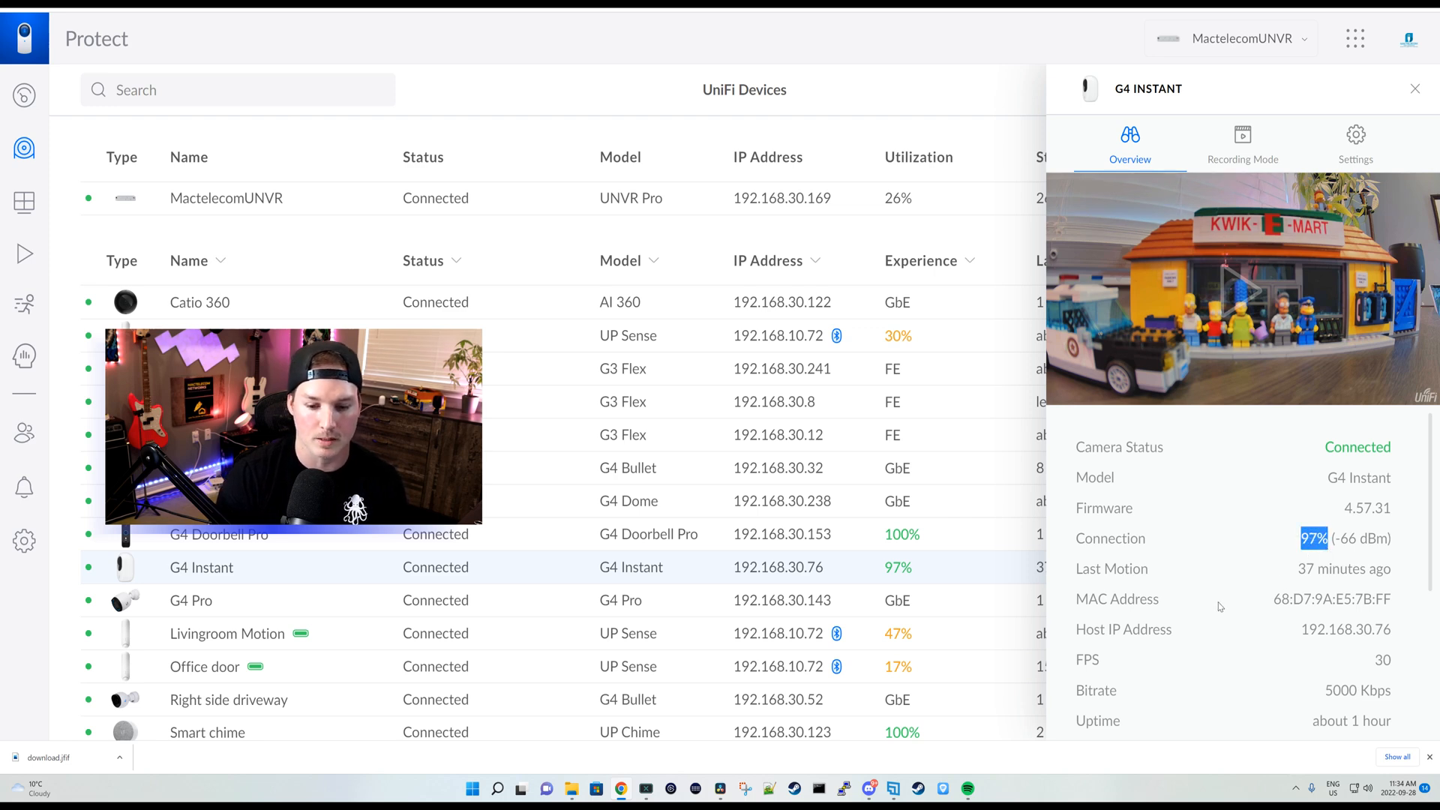
scroll("down", 3)
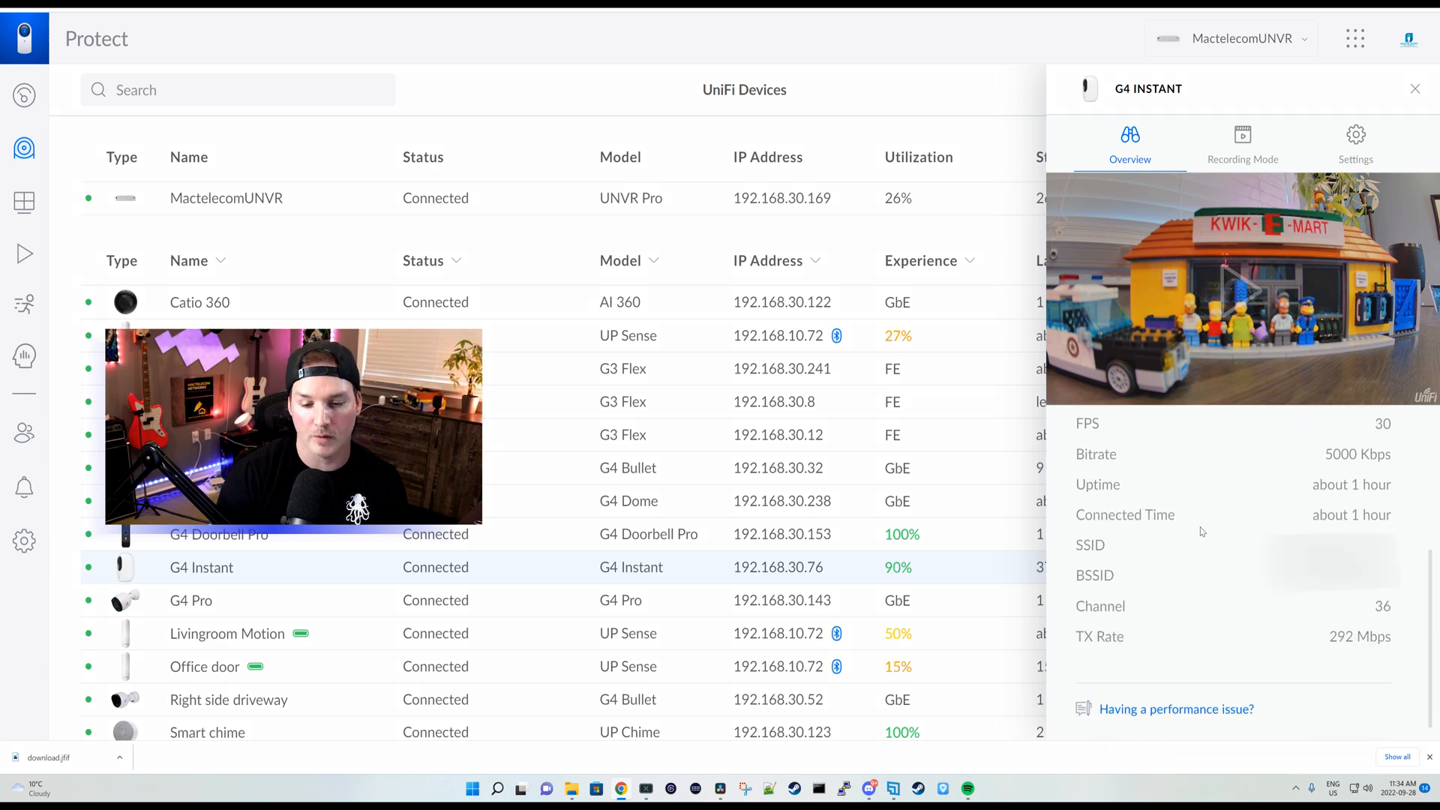
mouse_move(1083, 555)
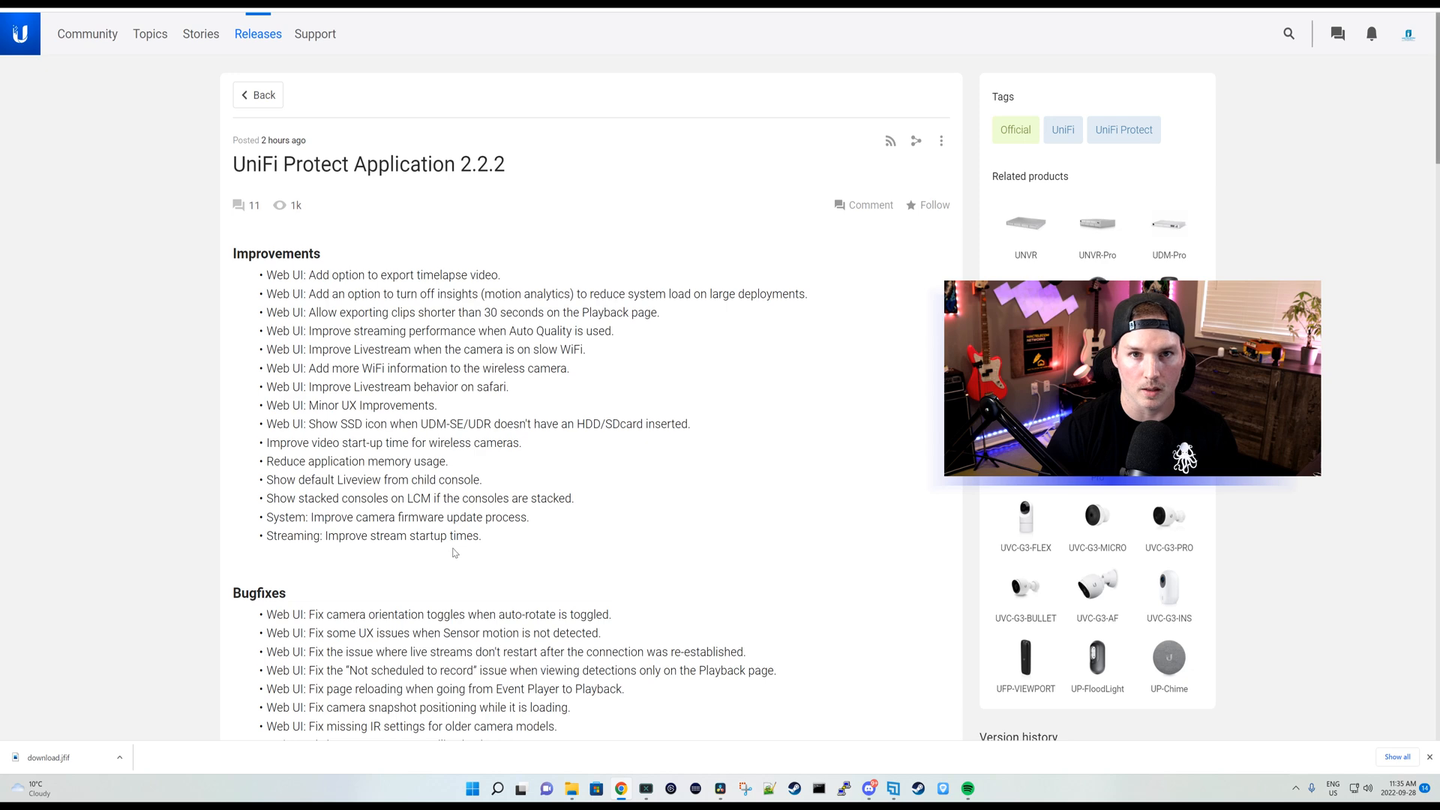
Scroll the Protect 2.2.2 release notes through Improvements into the Bugfixes list.
scroll("down", 3)
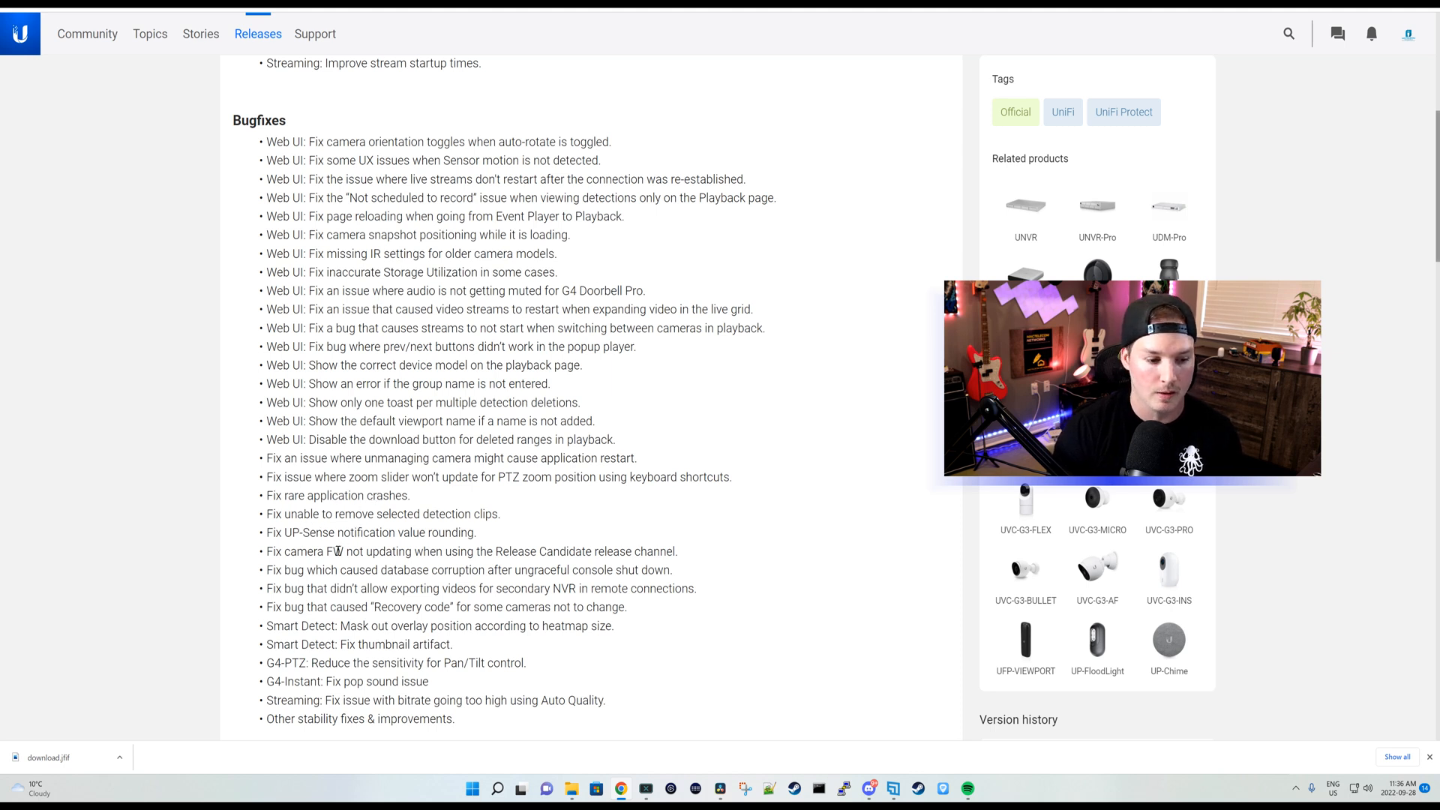
scroll("down", 3)
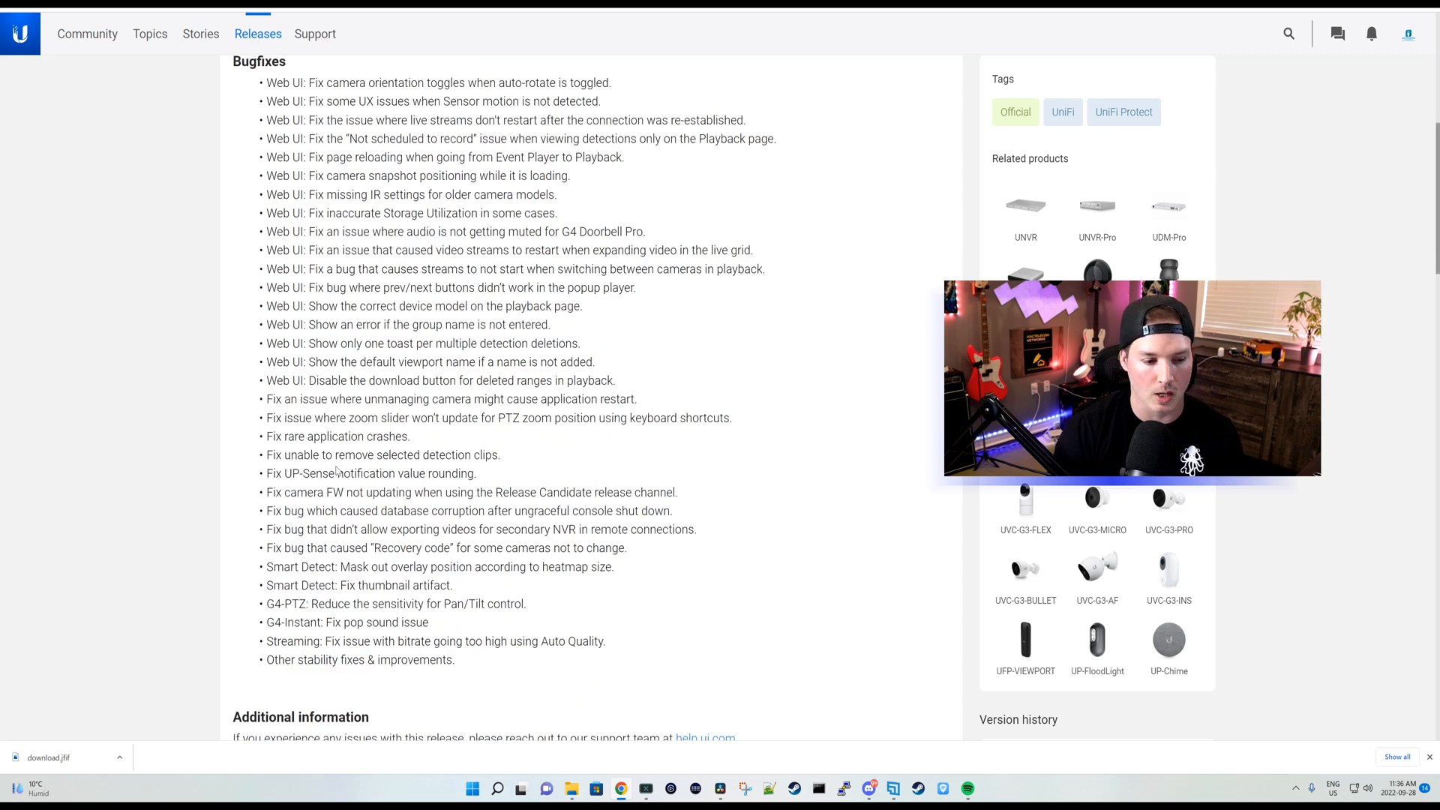